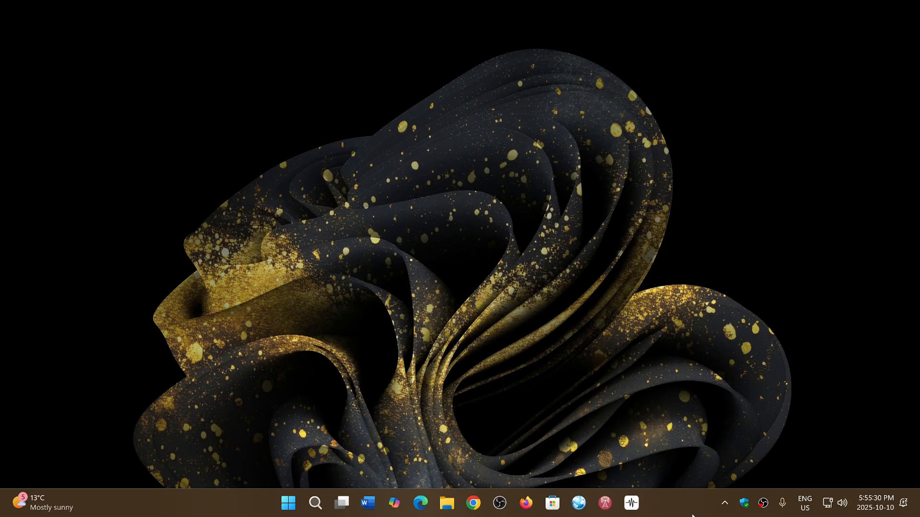
mouse_move(337, 489)
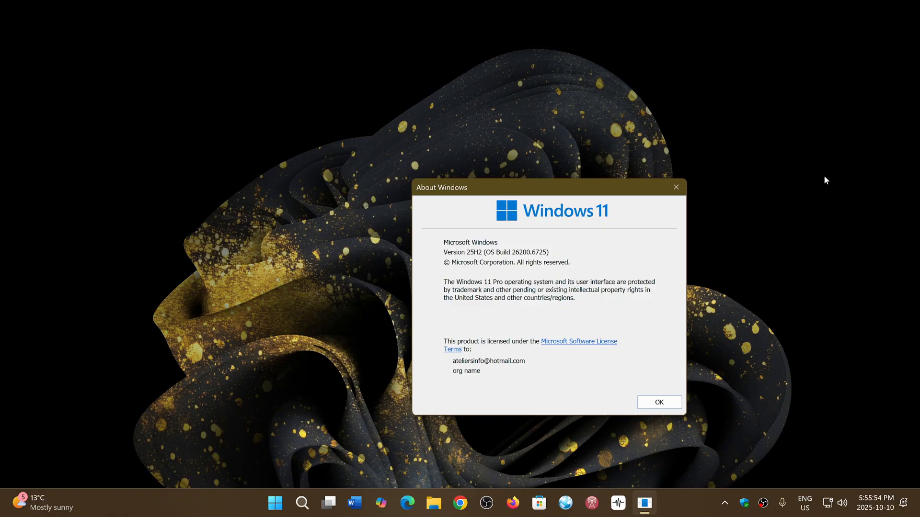
mouse_move(756, 364)
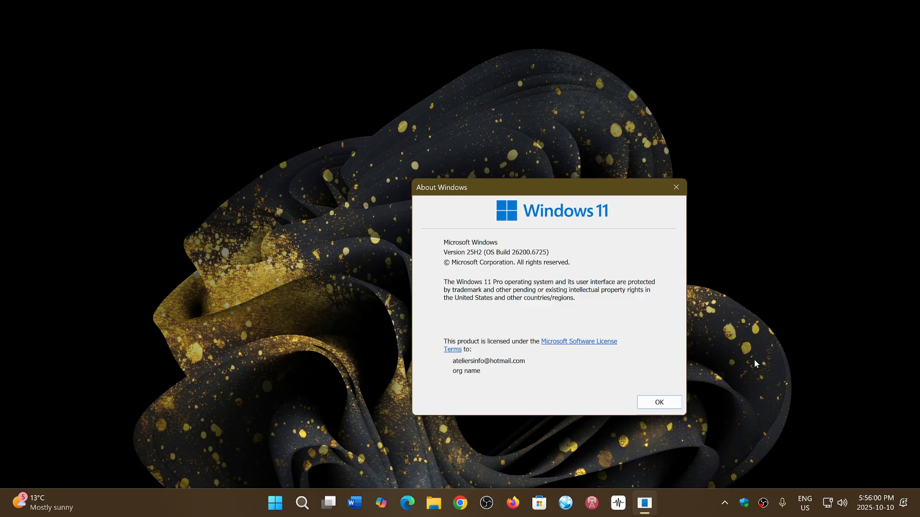
mouse_move(810, 406)
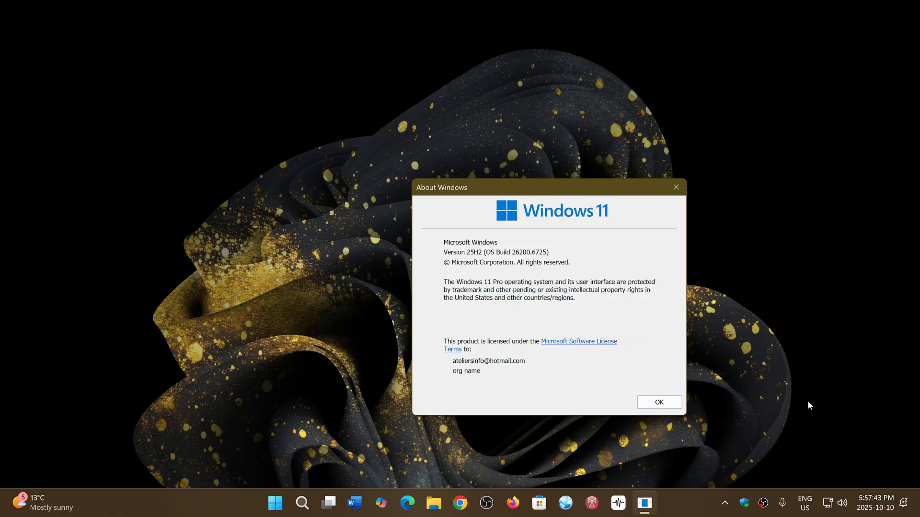
mouse_move(678, 186)
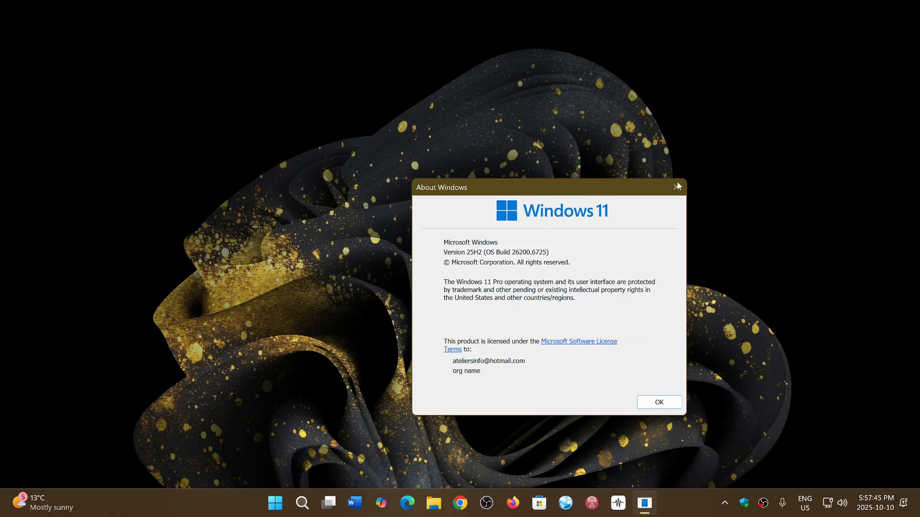
- Close the About Windows dialog showing Windows 11 25H2 build 26200, returning to the desktop
left_click(678, 187)
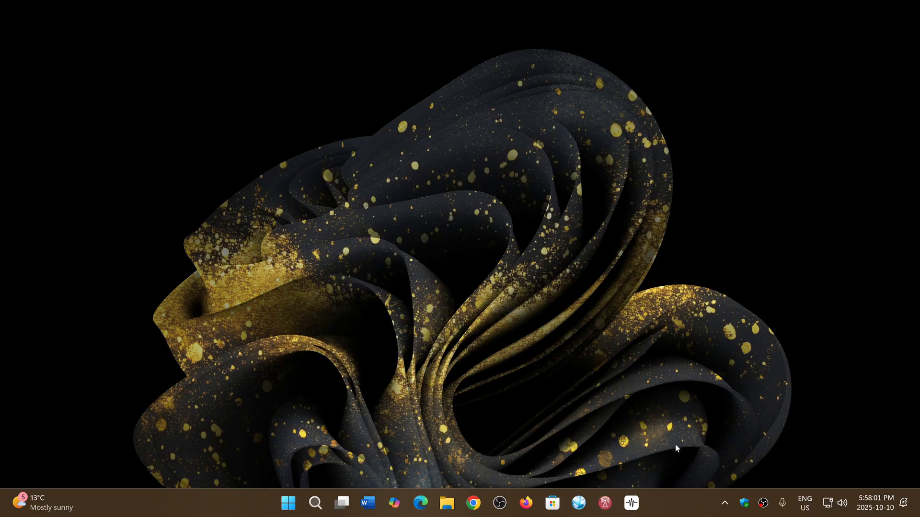
mouse_move(702, 478)
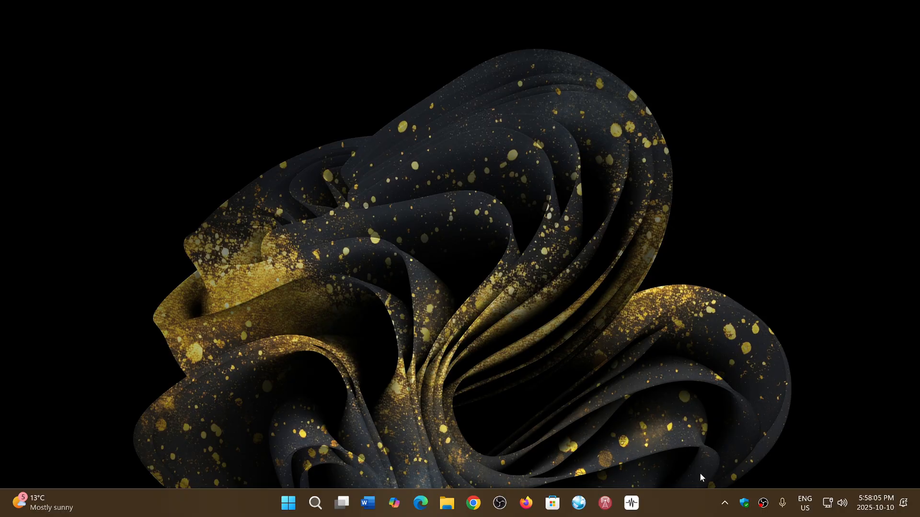
mouse_move(673, 510)
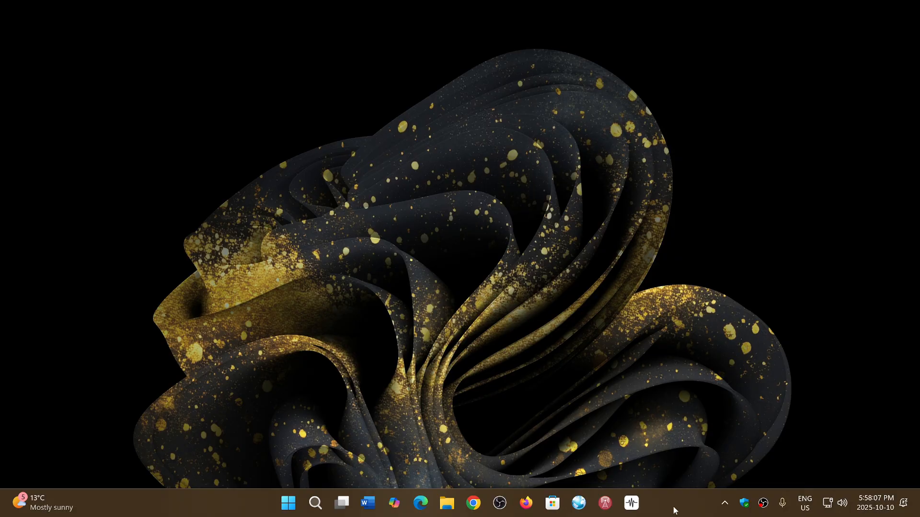